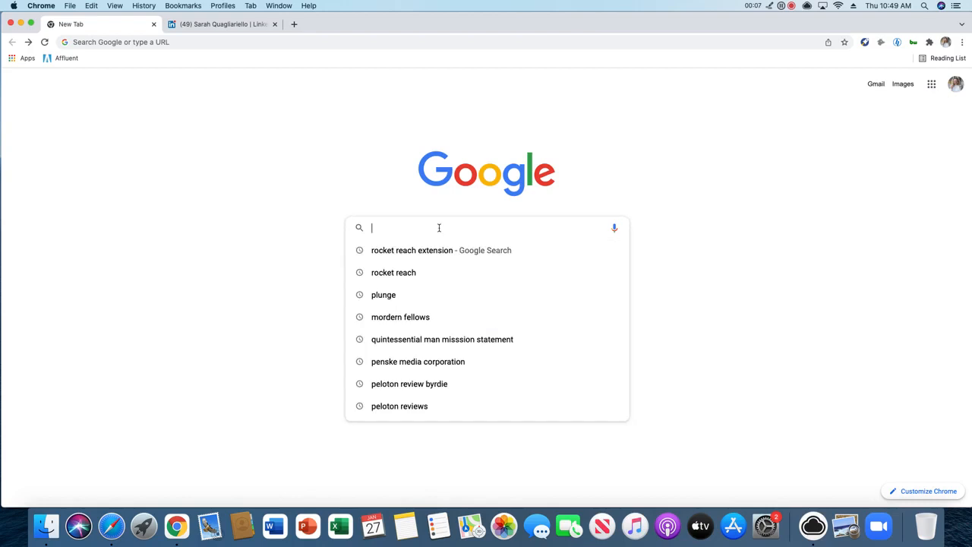
Step: Go to hunter.io in a new Chrome tab
{"action": "type", "text": "hunter.io"}
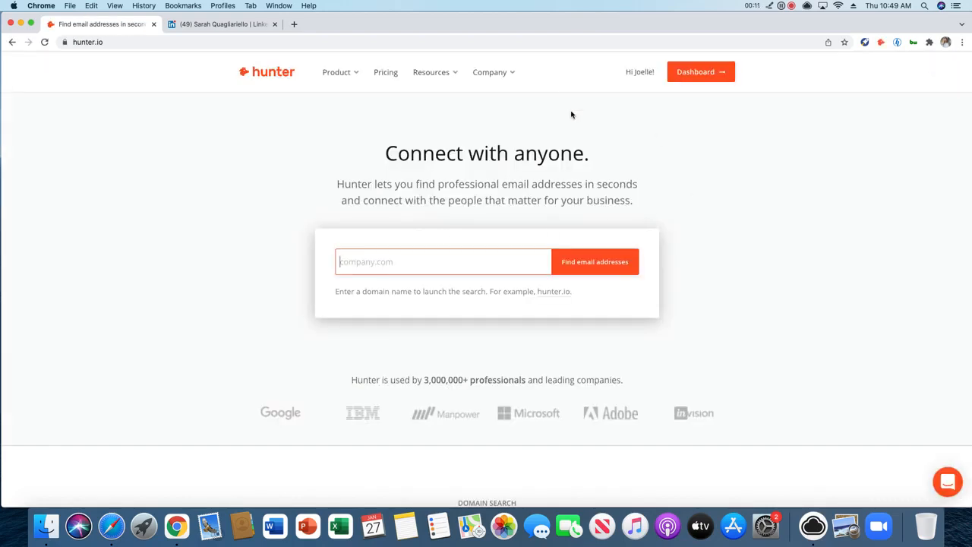
{"action": "mouse_move", "coordinate": [672, 186]}
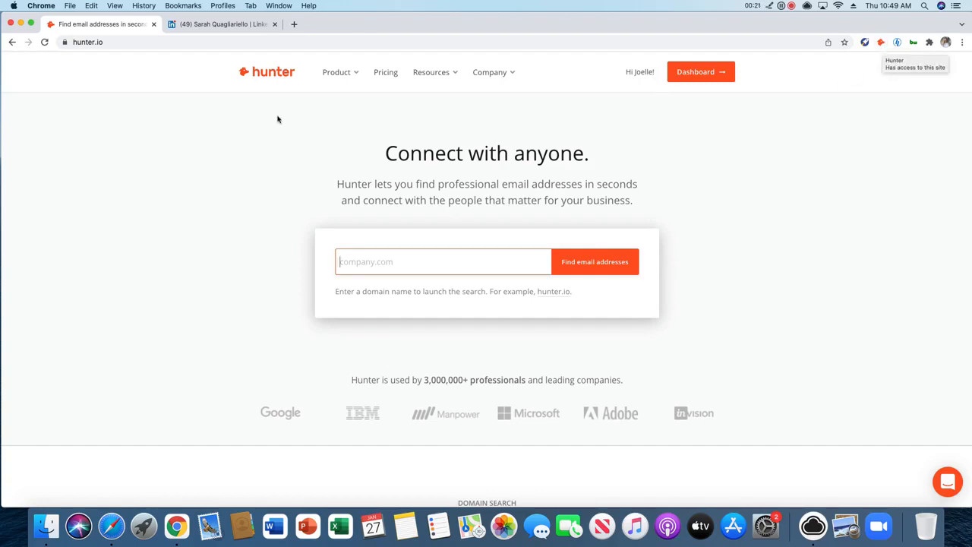
Step: Copy the contact's name from her LinkedIn profile after trying the Hunter extension
{"action": "left_click", "coordinate": [220, 25]}
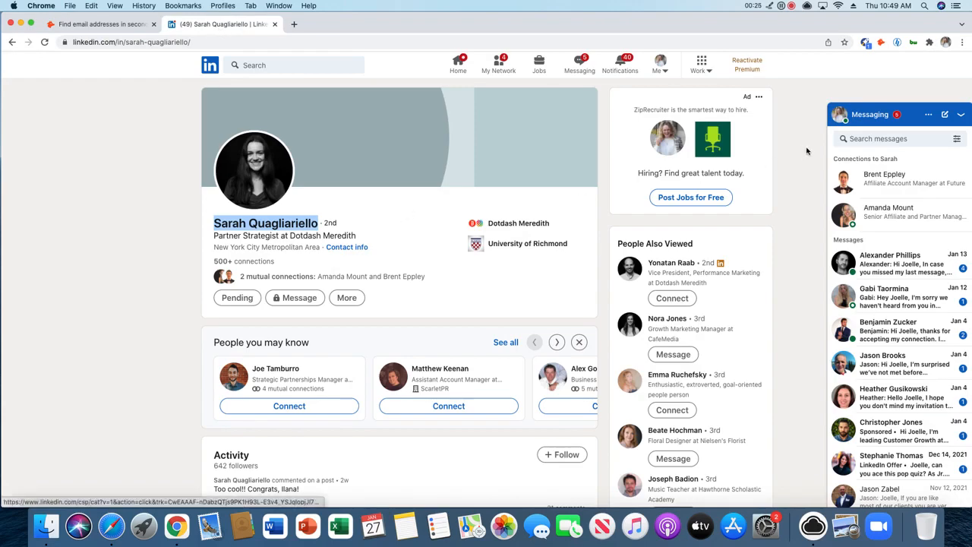
{"action": "left_click", "coordinate": [881, 42]}
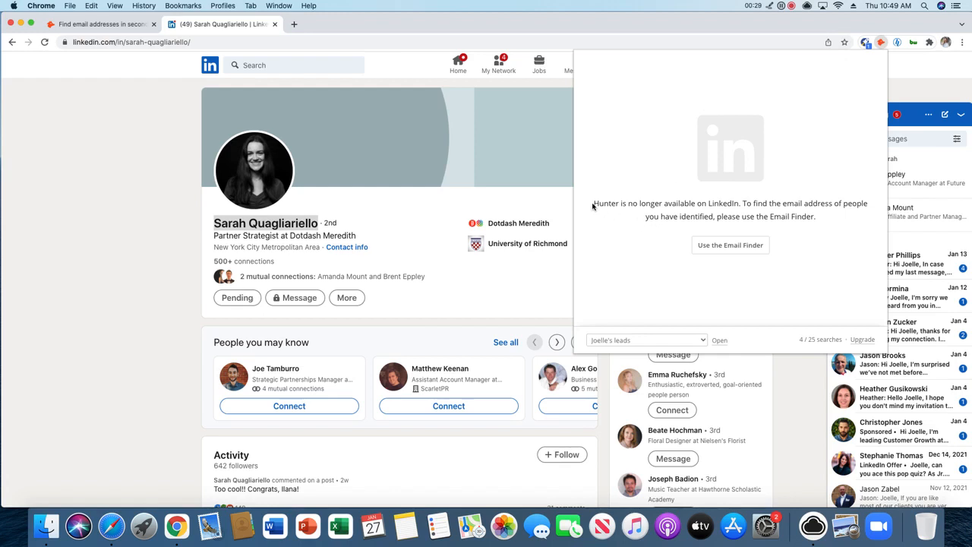
{"action": "mouse_move", "coordinate": [607, 203]}
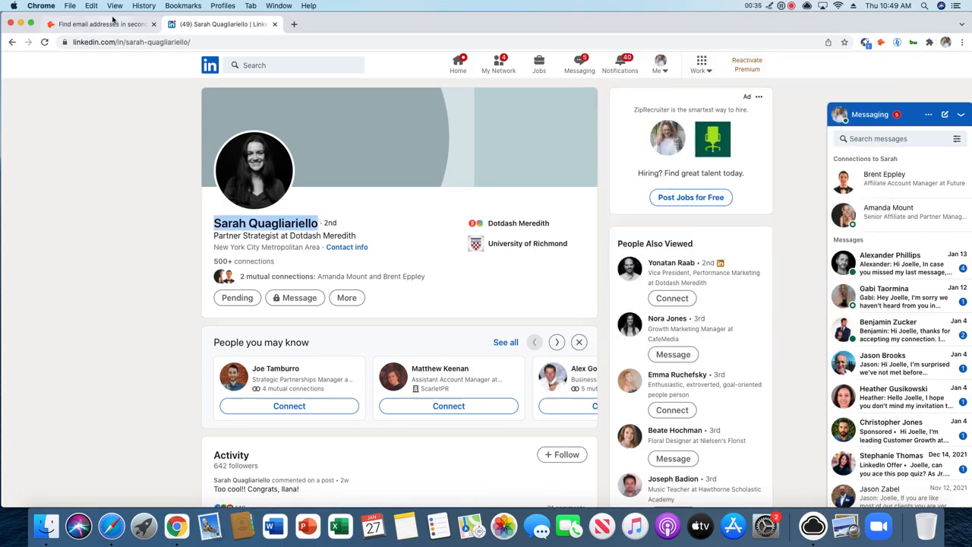
{"action": "right_click", "coordinate": [264, 222]}
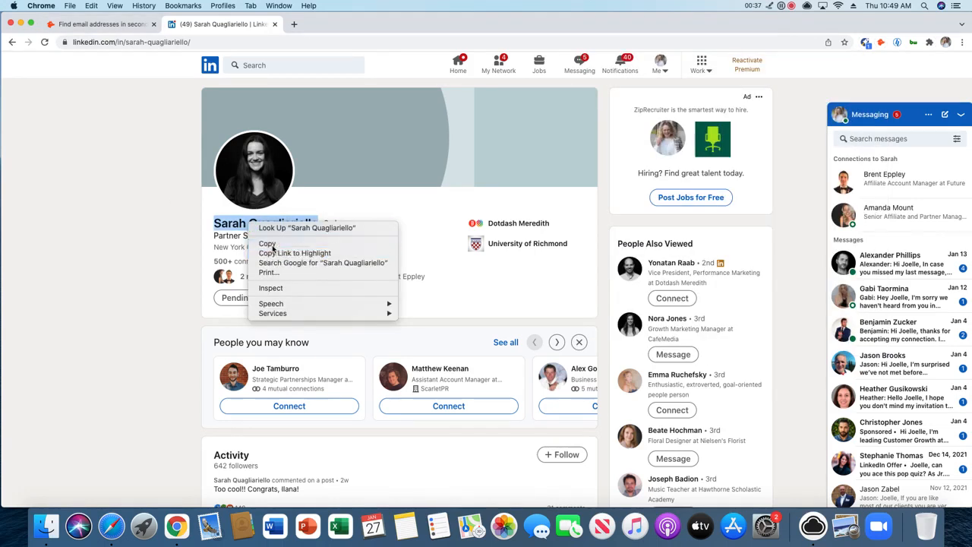
{"action": "left_click", "coordinate": [99, 25]}
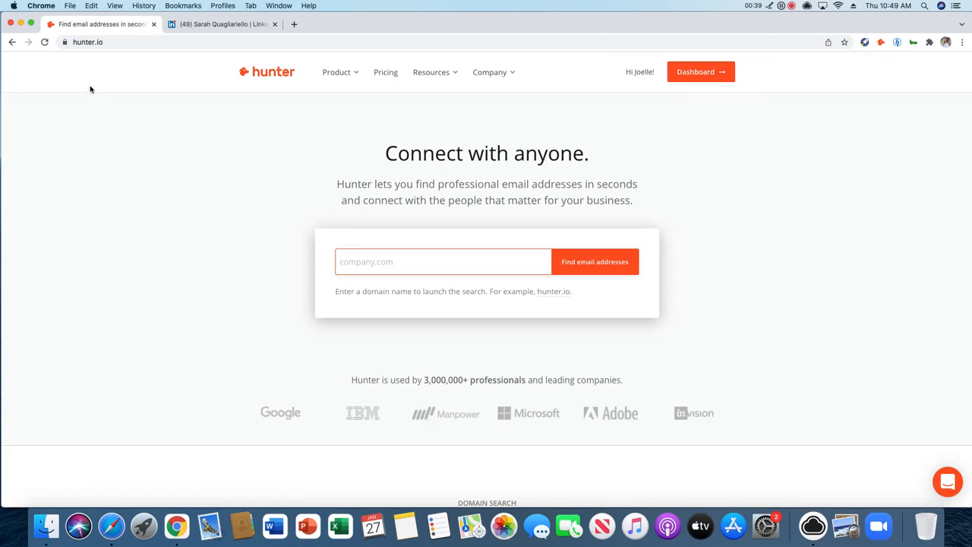
Step: Return to Hunter and reach the Email Finder via the Dashboard
{"action": "left_click", "coordinate": [443, 261]}
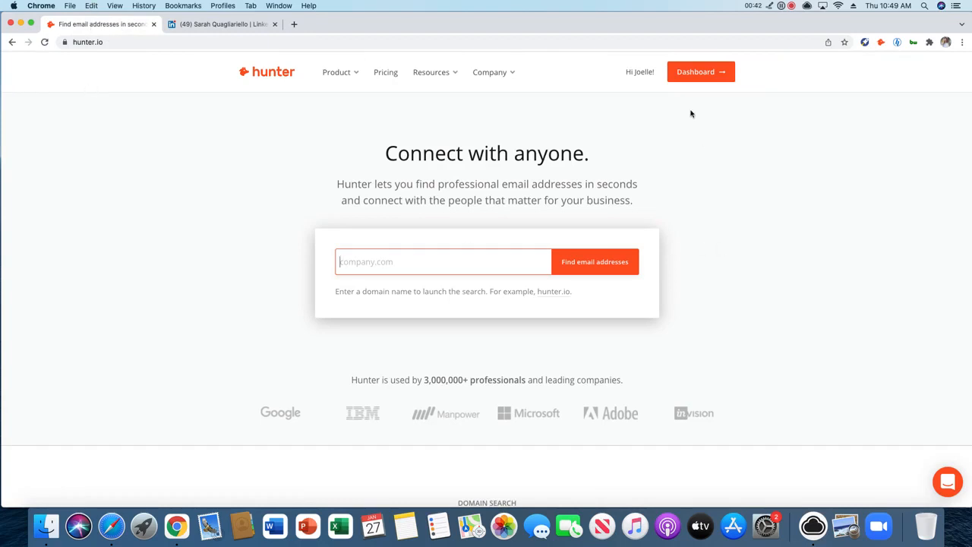
{"action": "left_click", "coordinate": [699, 72]}
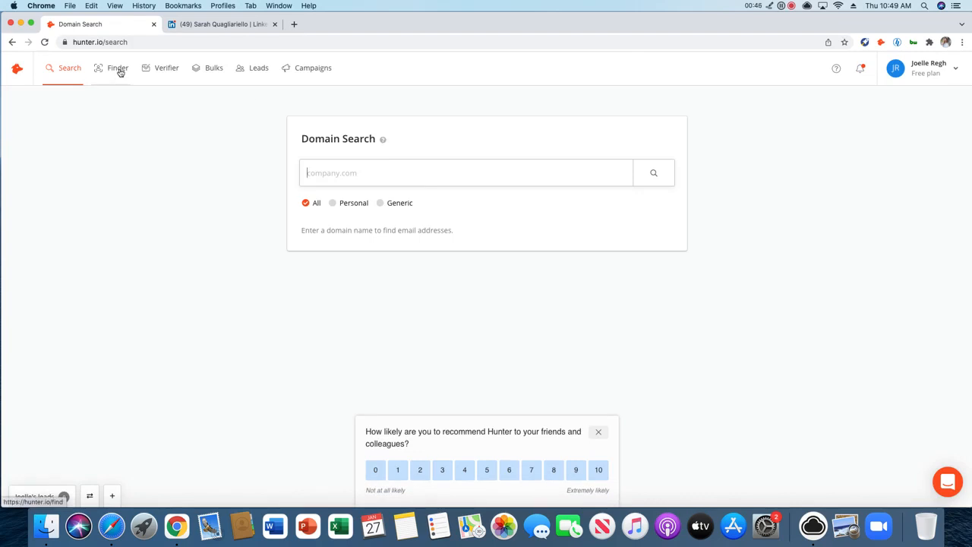
{"action": "left_click", "coordinate": [118, 67]}
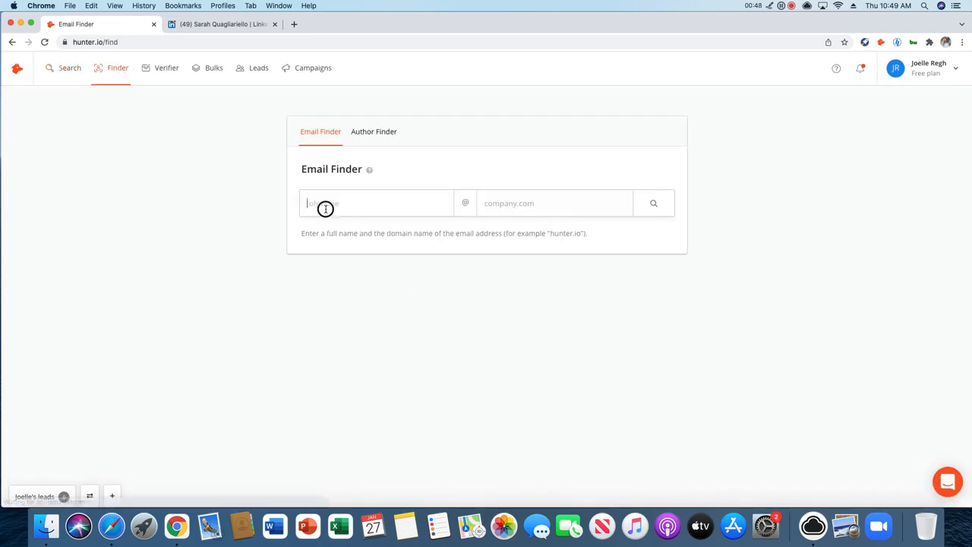
{"action": "left_click", "coordinate": [376, 203]}
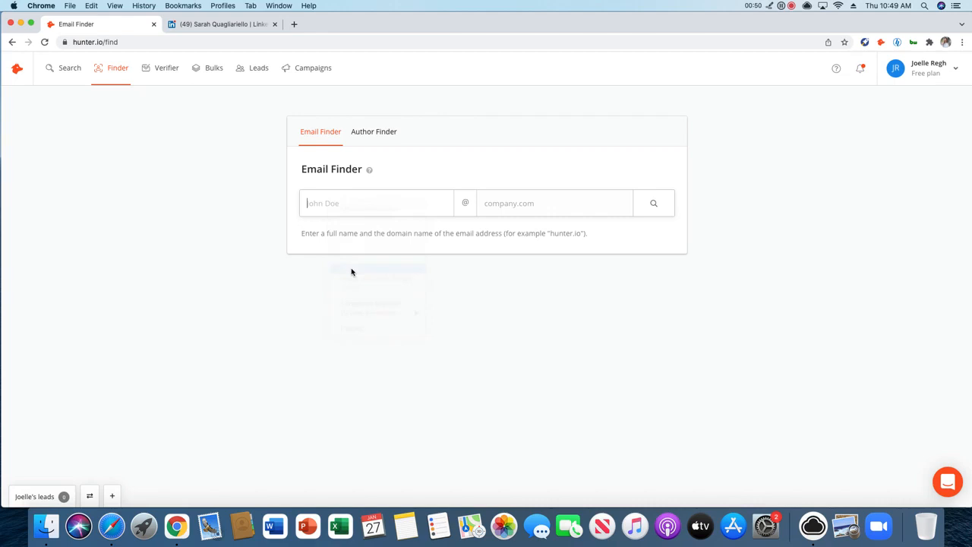
{"action": "type", "text": "Sarah Quagliariello"}
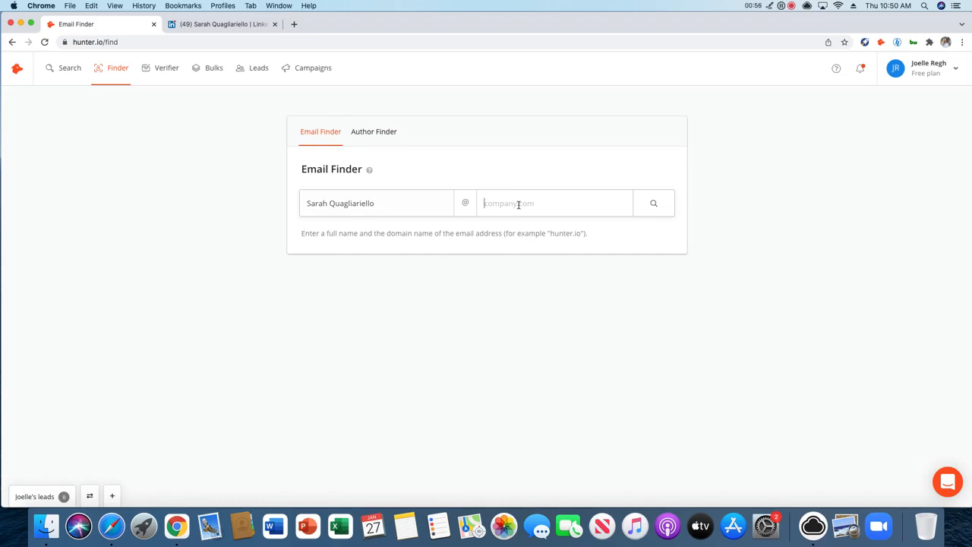
{"action": "type", "text": "Dot"}
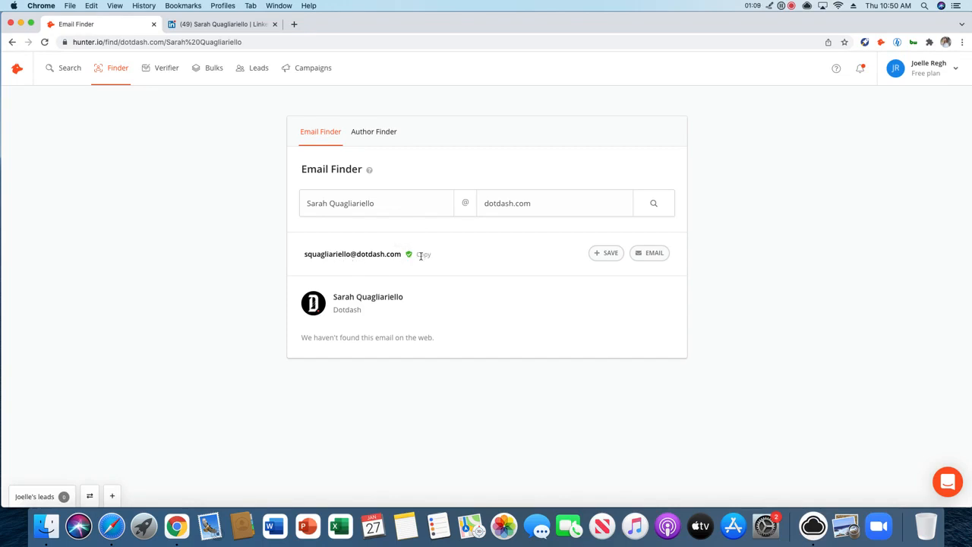
{"action": "mouse_move", "coordinate": [474, 261]}
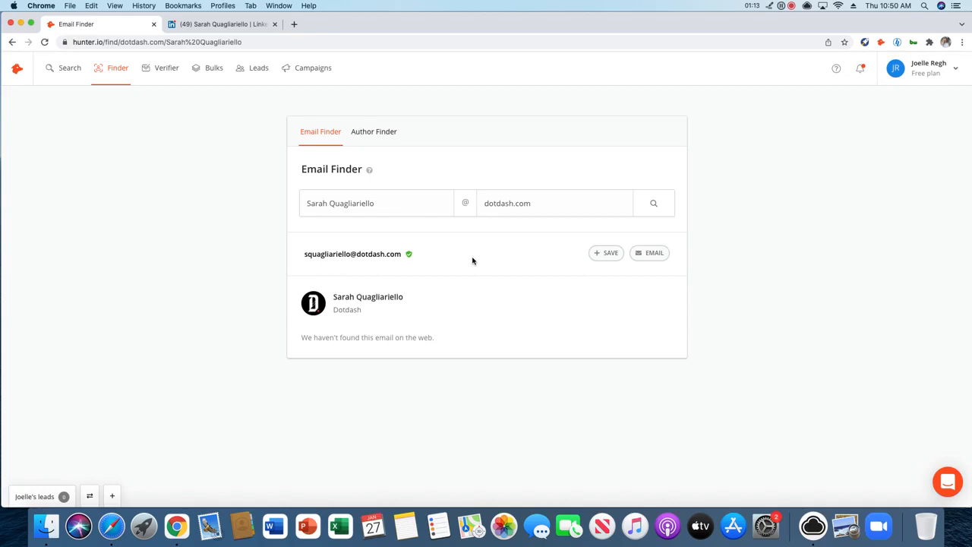
{"action": "mouse_move", "coordinate": [529, 266]}
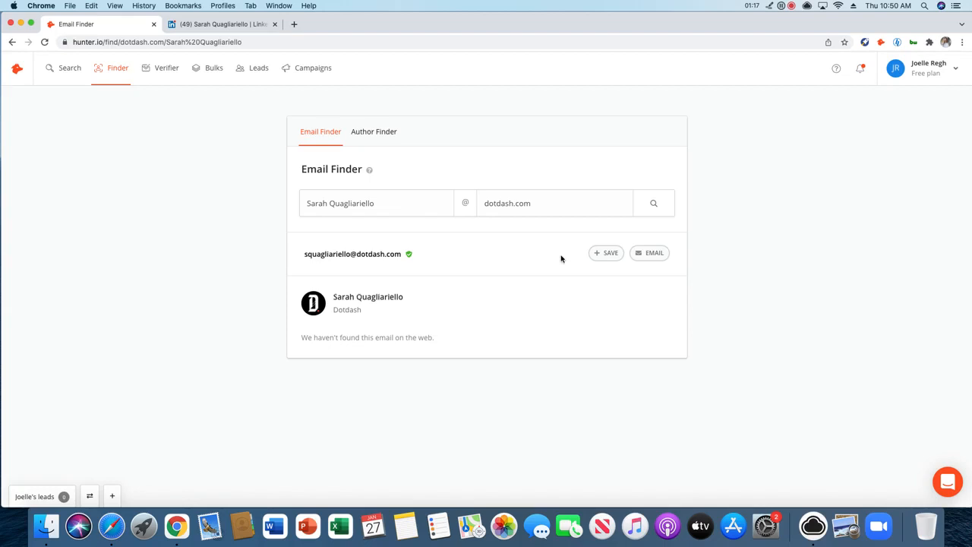
{"action": "mouse_move", "coordinate": [790, 198]}
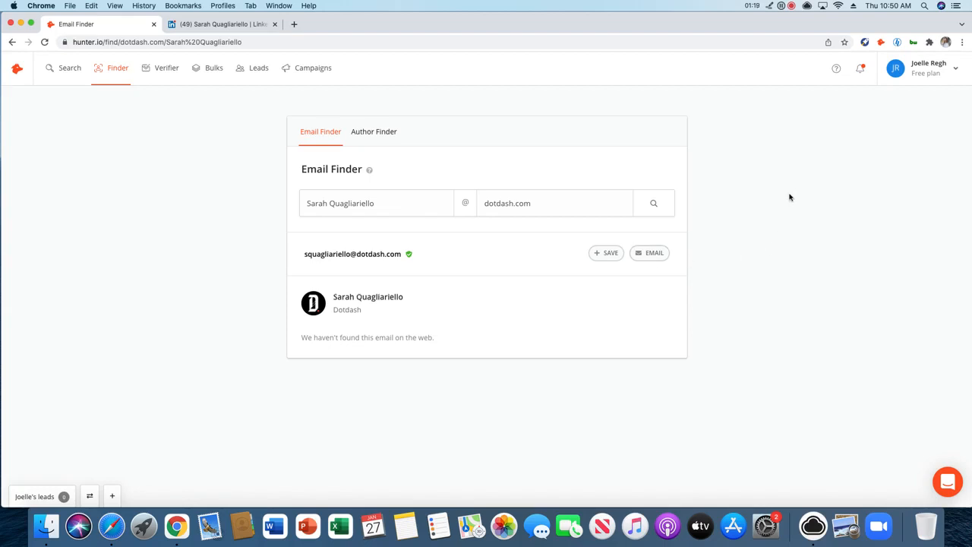